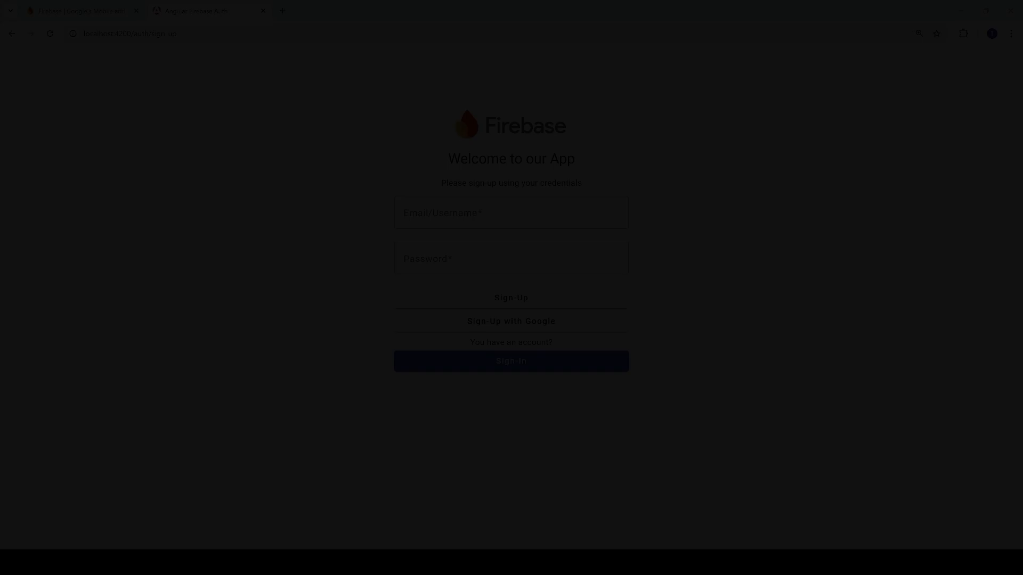
Step: Verify the dashboard path redirects back to sign-in while signed out, then show the sign-up form
{"action": "left_click", "coordinate": [511, 361]}
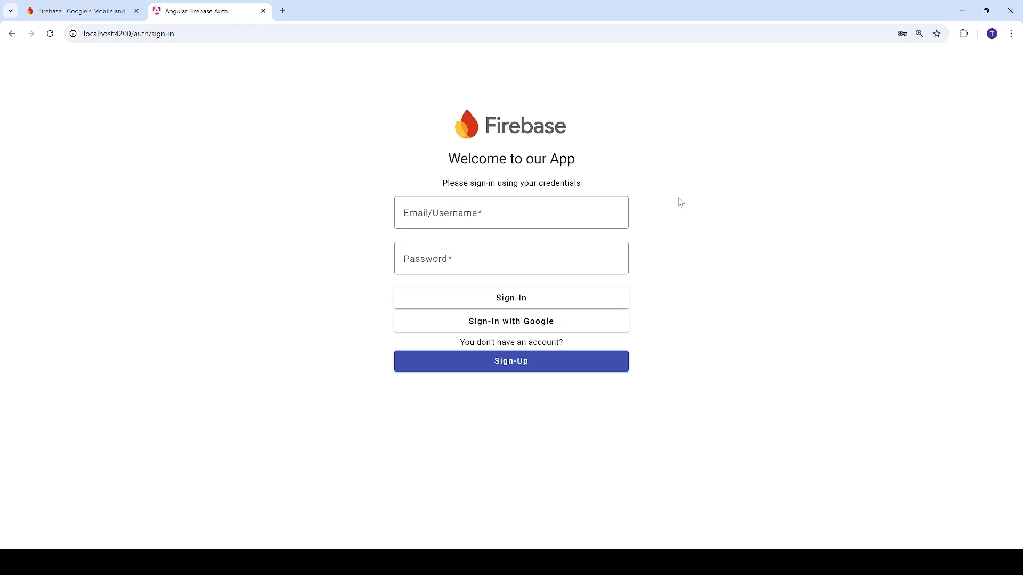
{"action": "mouse_move", "coordinate": [168, 75]}
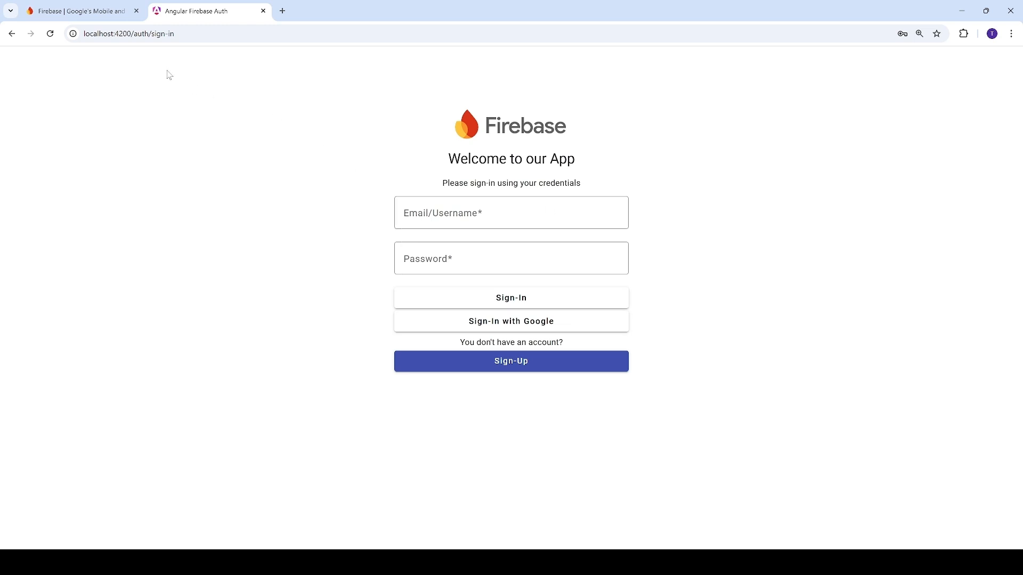
{"action": "left_click", "coordinate": [153, 33]}
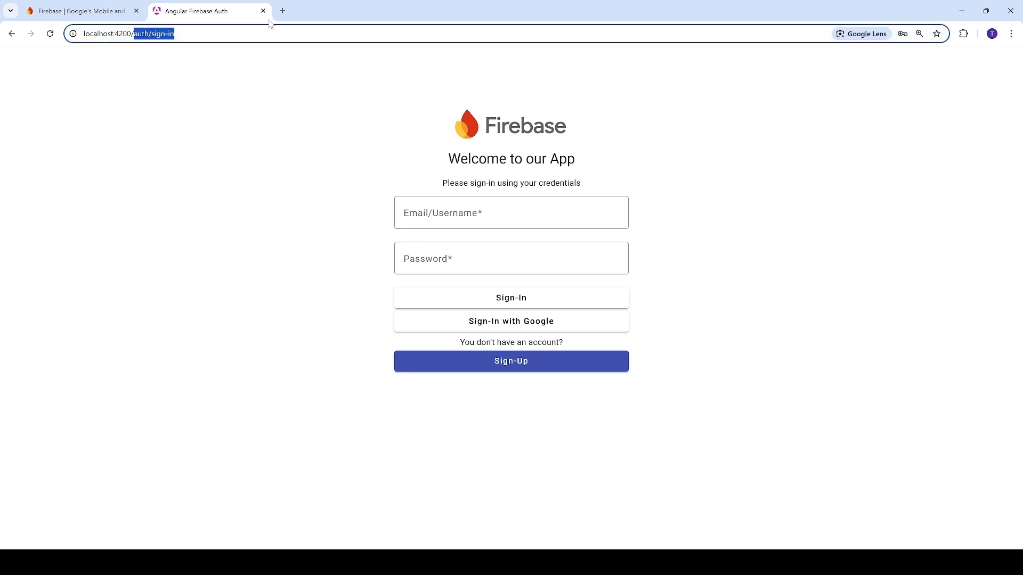
{"action": "type", "text": "dashboard"}
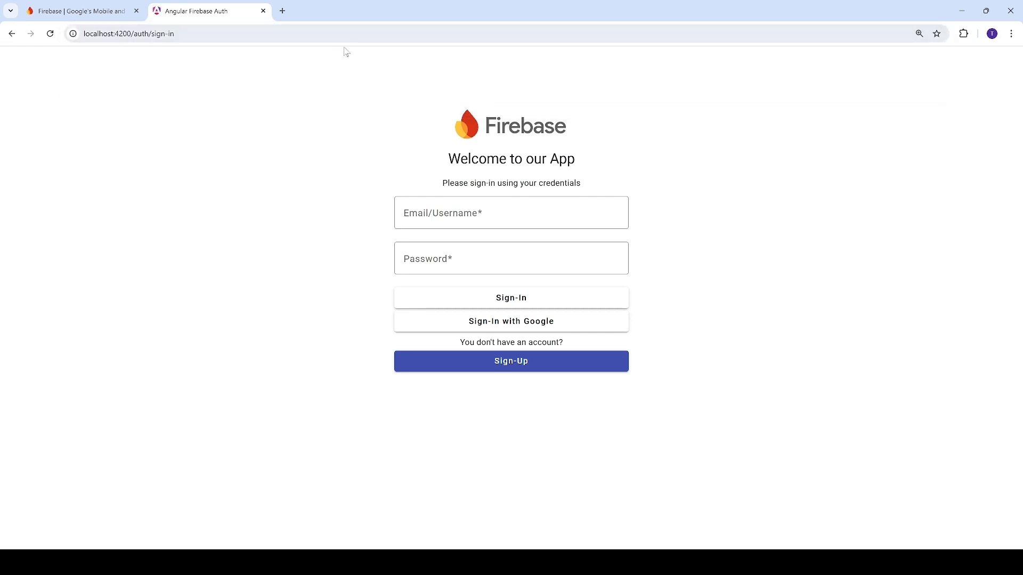
{"action": "mouse_move", "coordinate": [352, 86]}
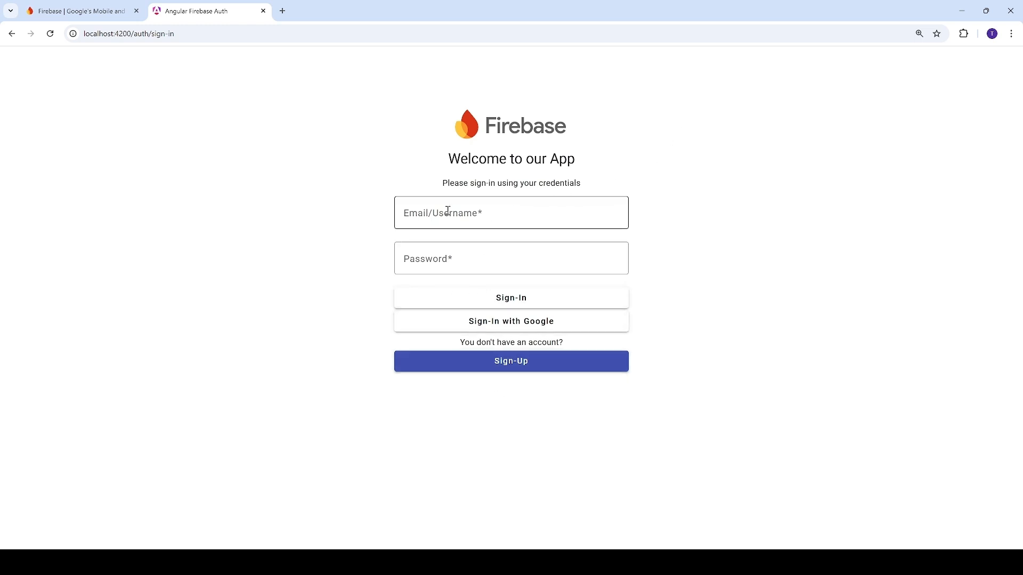
{"action": "left_click", "coordinate": [511, 360]}
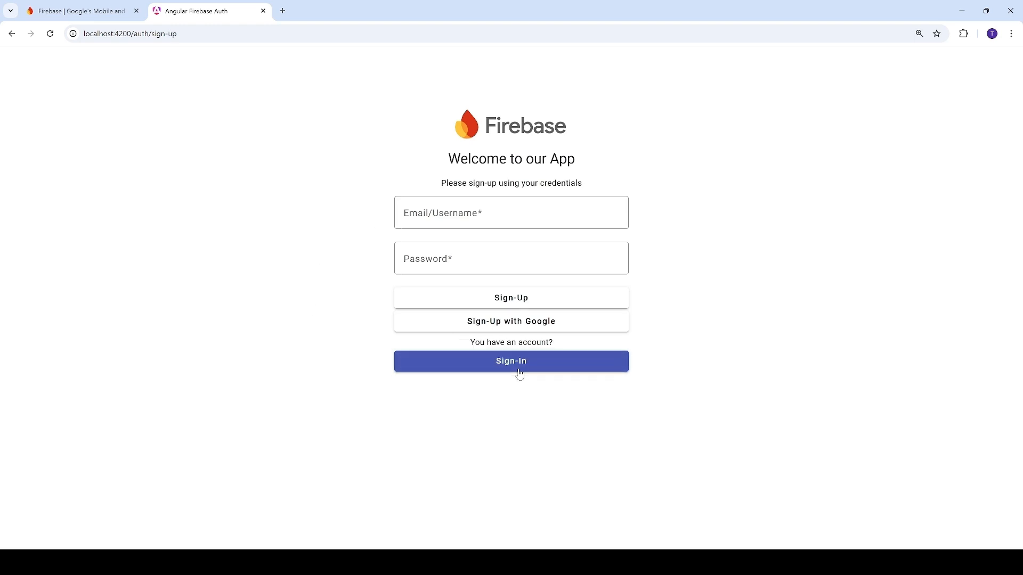
{"action": "left_click", "coordinate": [511, 212]}
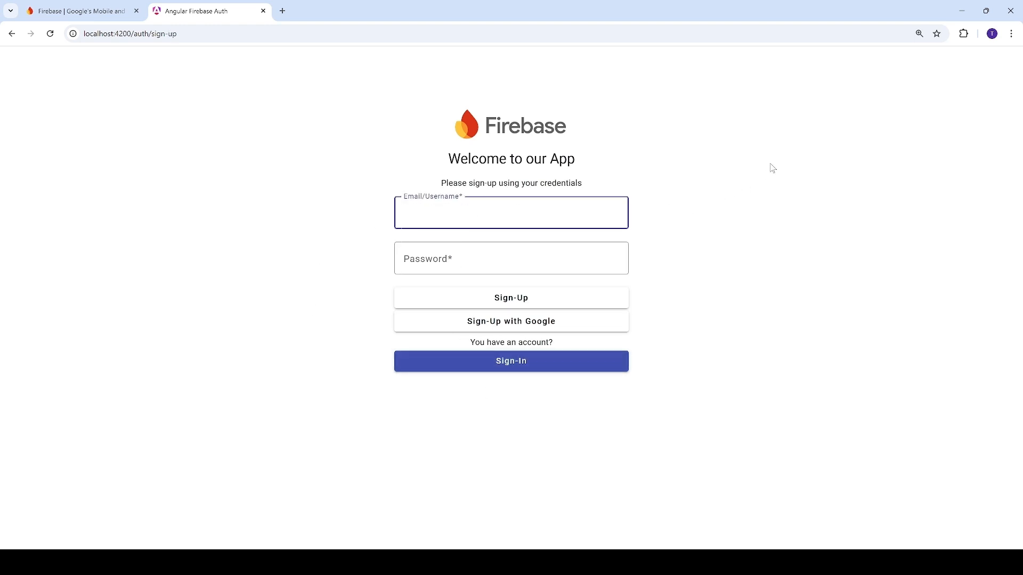
{"action": "type", "text": "user@"}
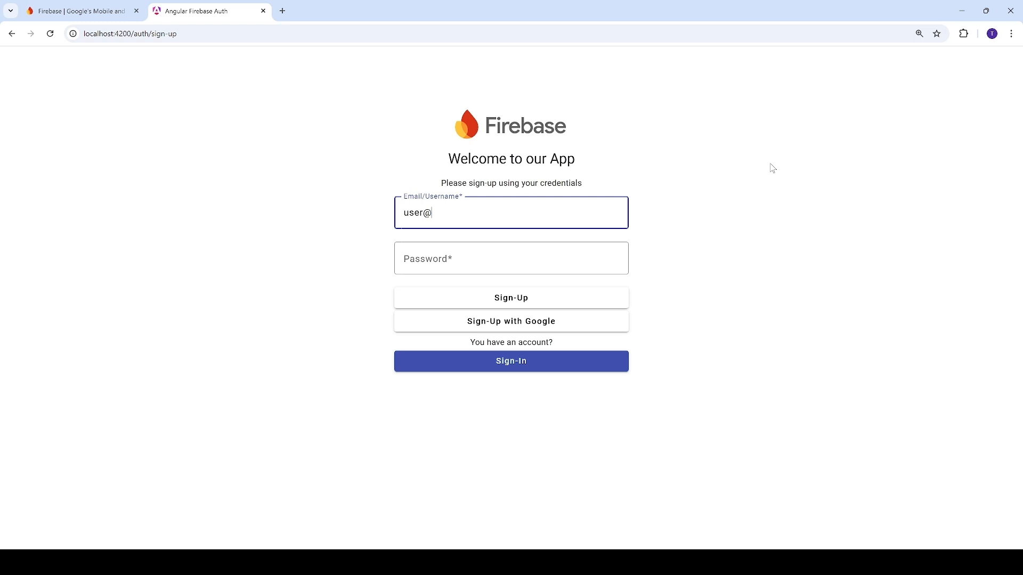
{"action": "type", "text": "mail.com"}
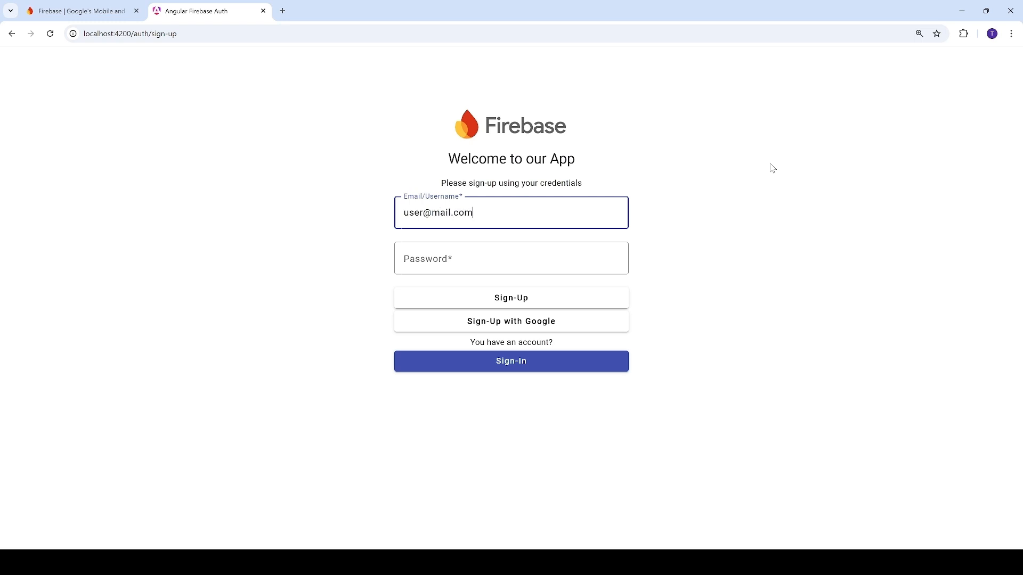
{"action": "left_click", "coordinate": [511, 258]}
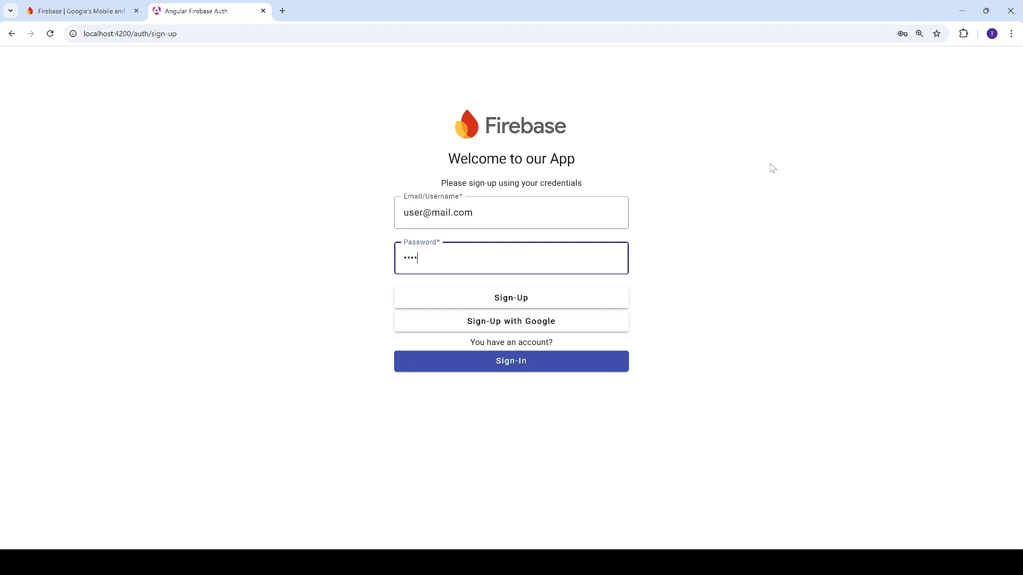
{"action": "type", "text": "password"}
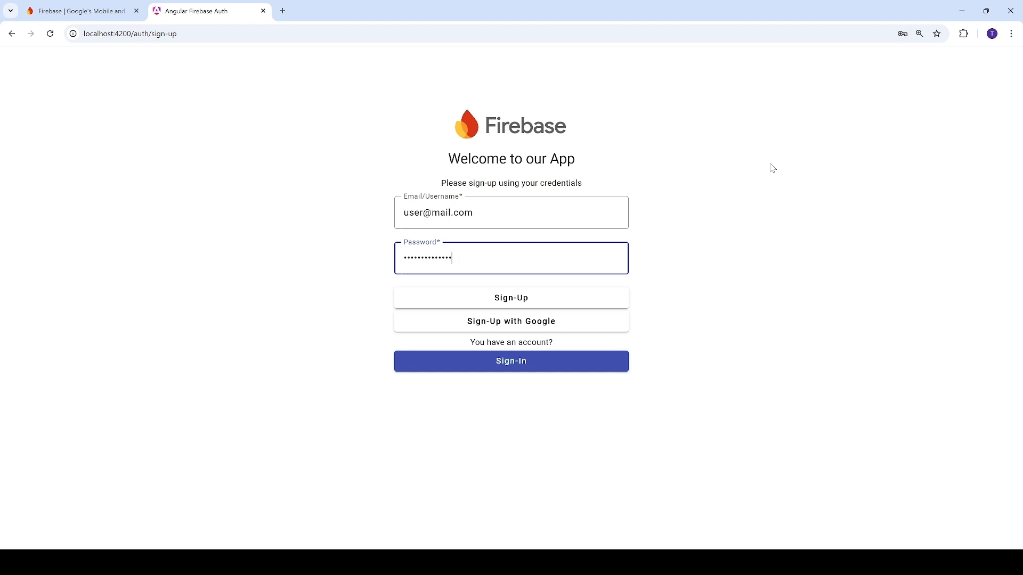
Step: Register the account, let Chrome save the password, then sign out of the dashboard
{"action": "left_click", "coordinate": [511, 297]}
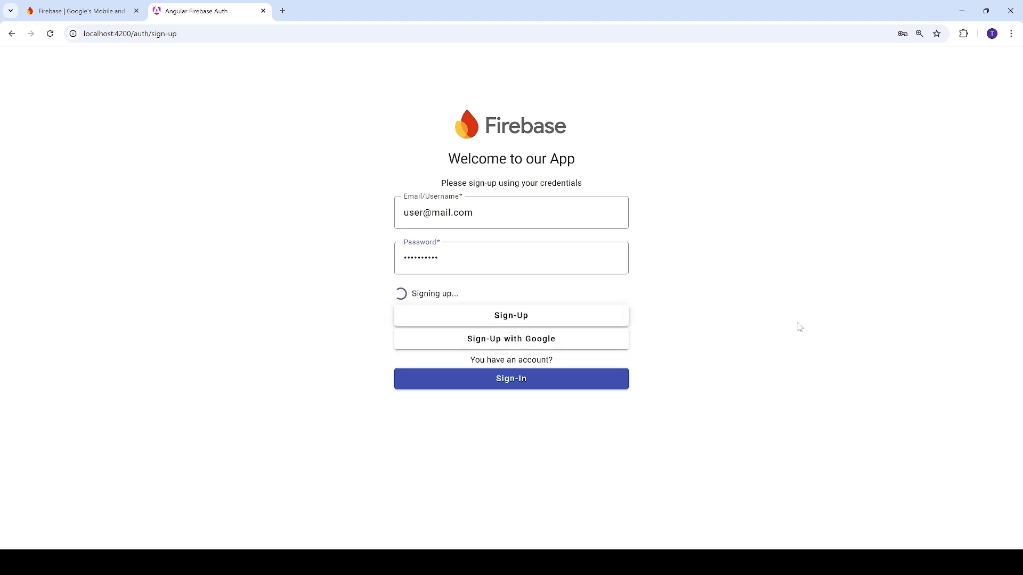
{"action": "left_click", "coordinate": [511, 315]}
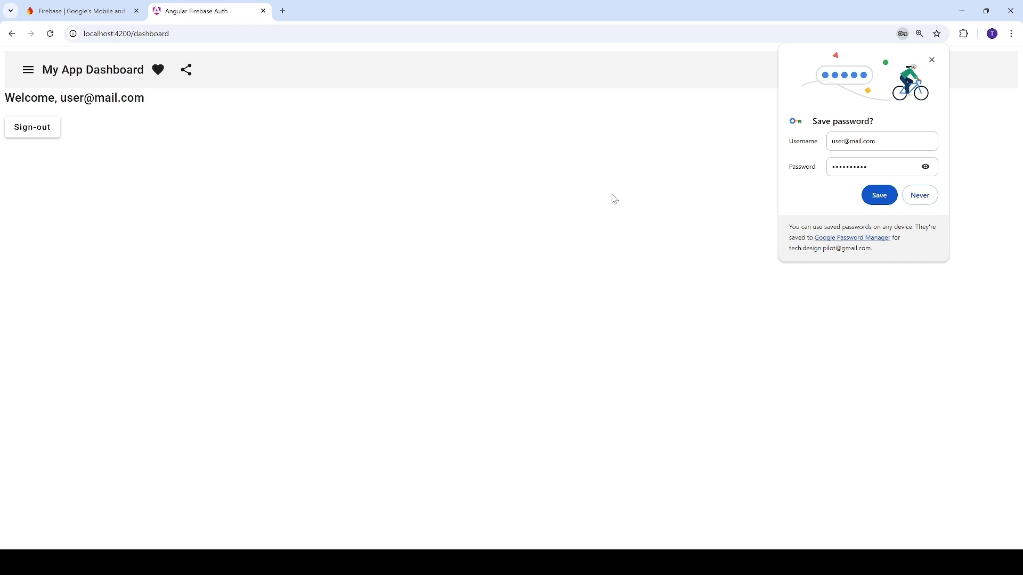
{"action": "left_click", "coordinate": [878, 195]}
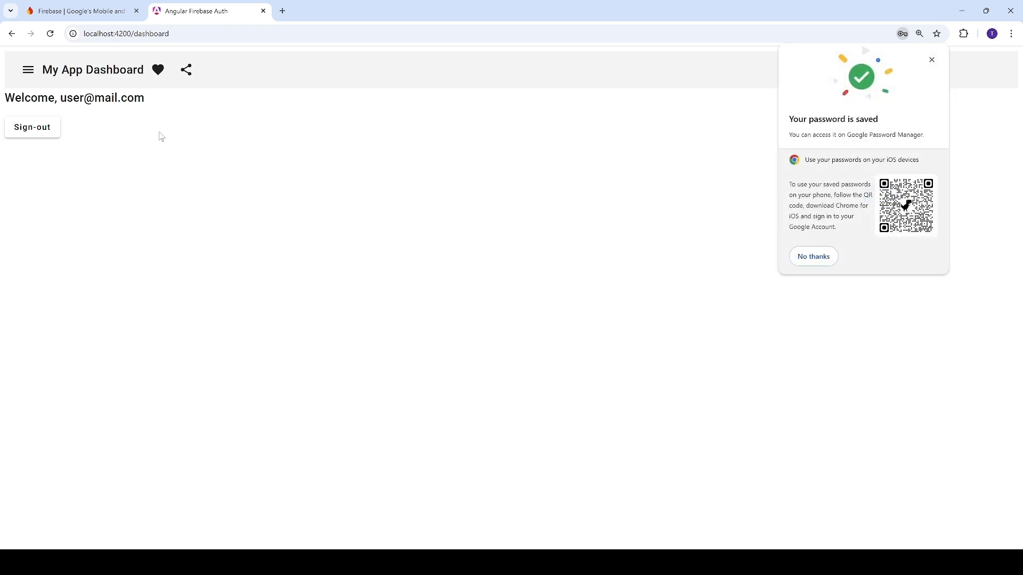
{"action": "mouse_move", "coordinate": [142, 50]}
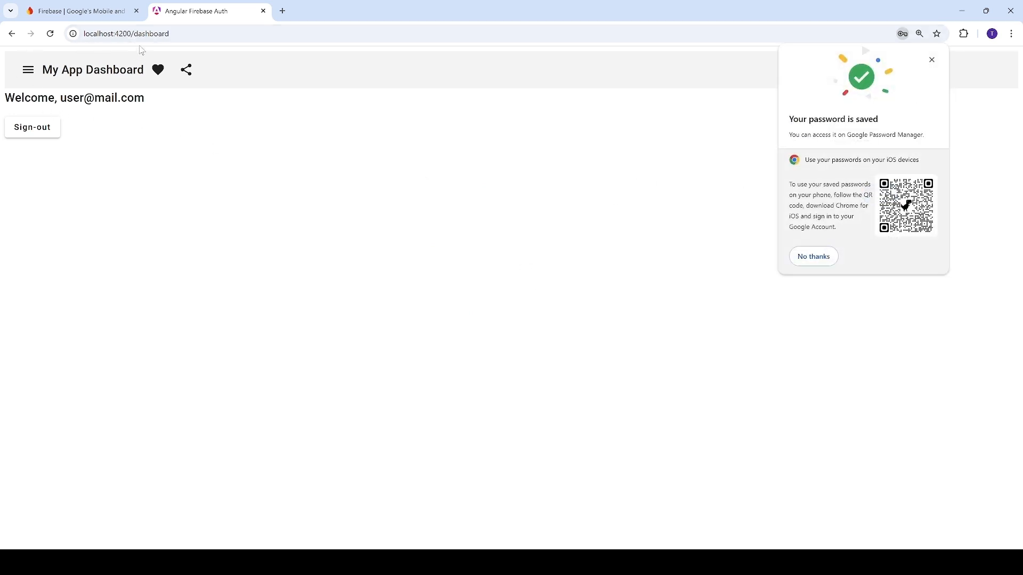
{"action": "mouse_move", "coordinate": [131, 34]}
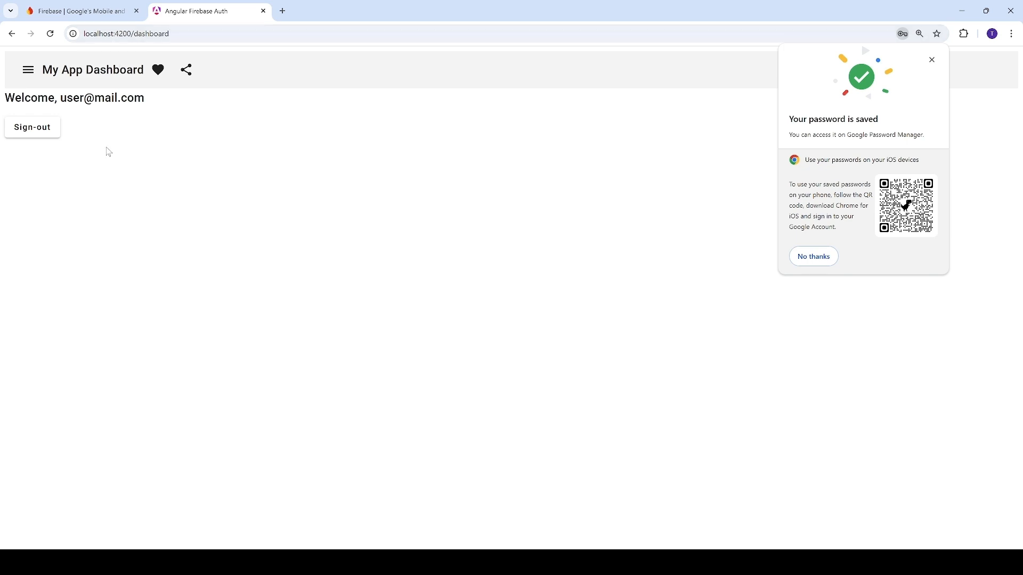
{"action": "mouse_move", "coordinate": [31, 127]}
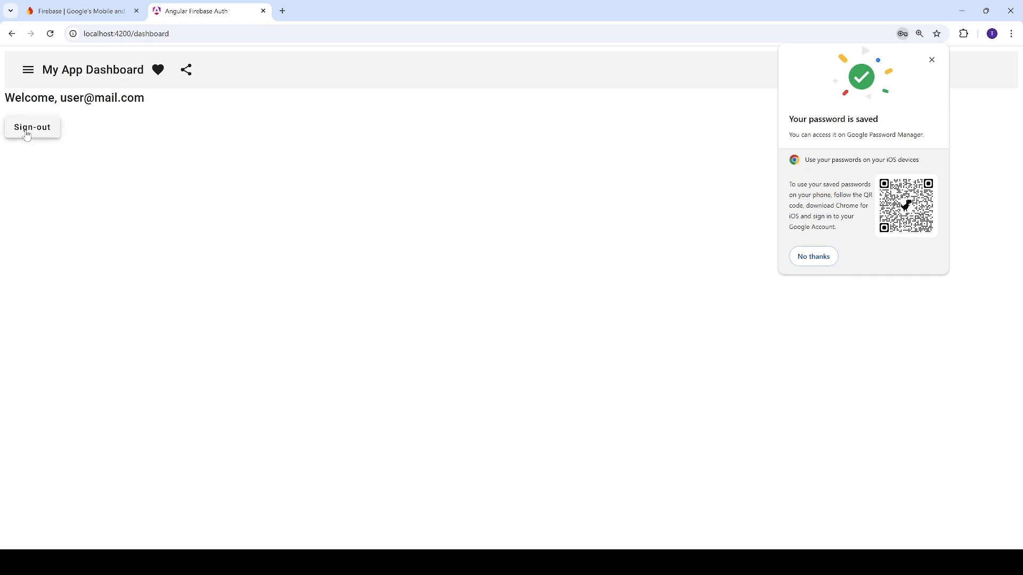
{"action": "left_click", "coordinate": [31, 127]}
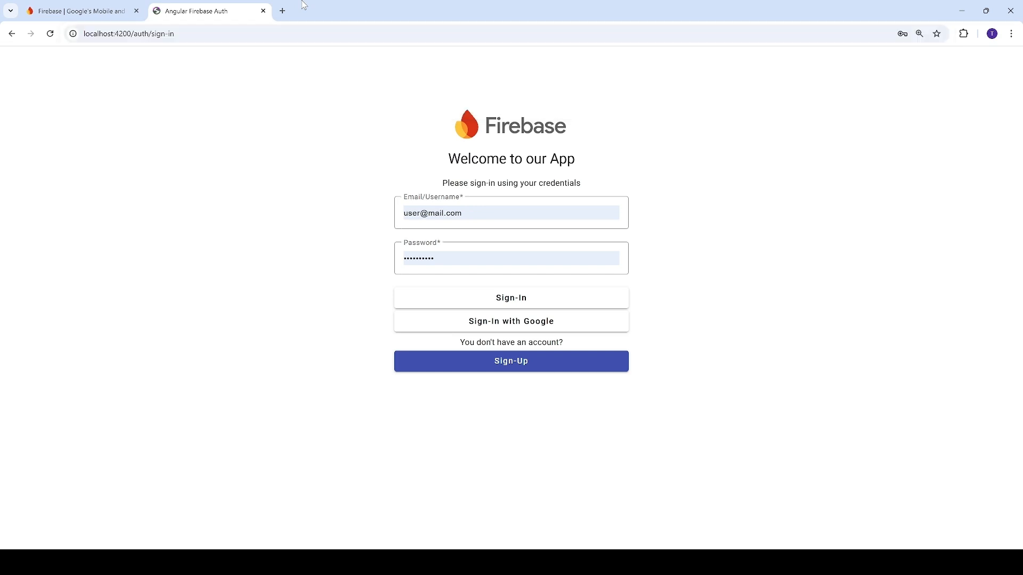
{"action": "mouse_move", "coordinate": [287, 196]}
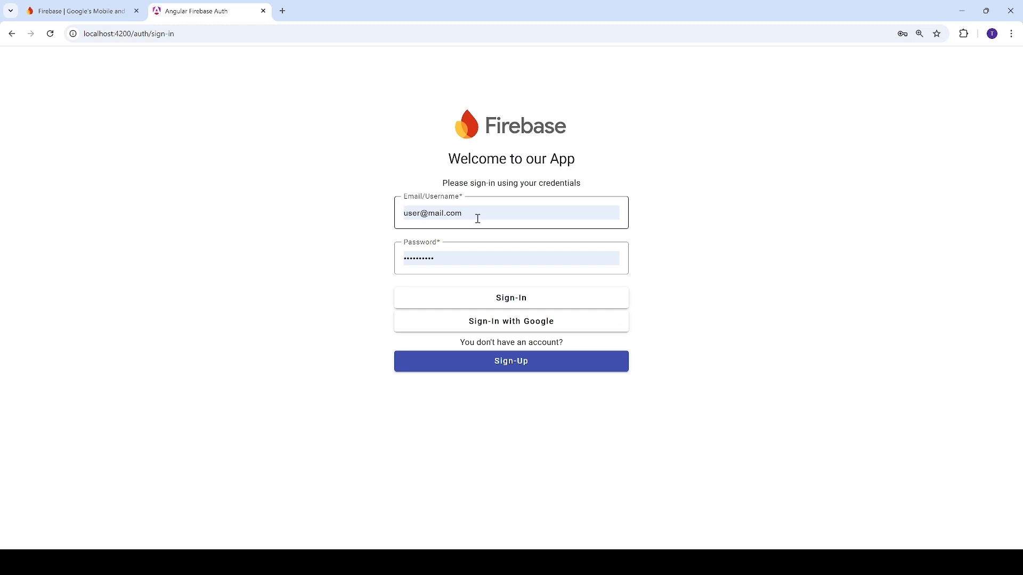
{"action": "left_click", "coordinate": [510, 297]}
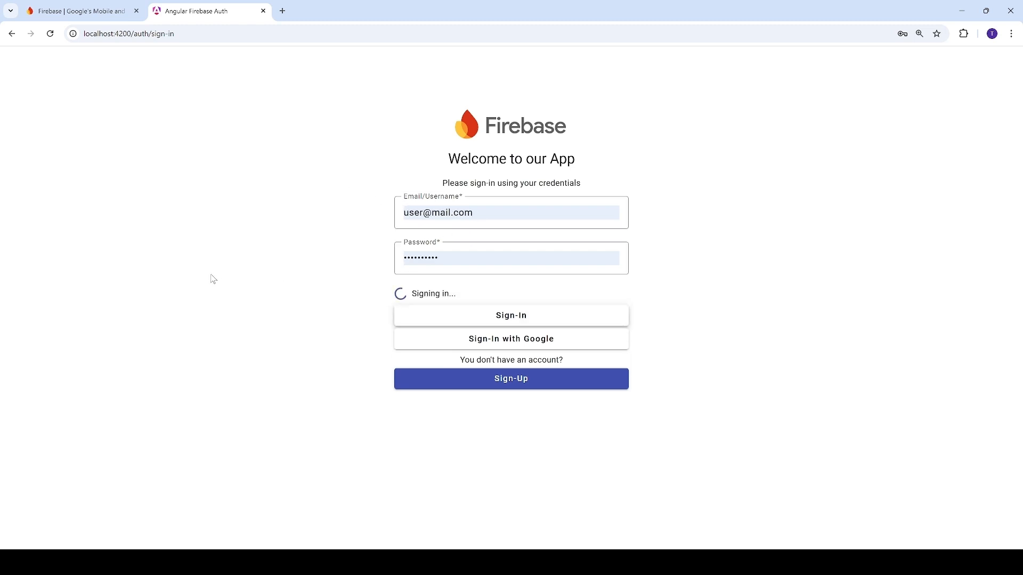
{"action": "left_click", "coordinate": [511, 315]}
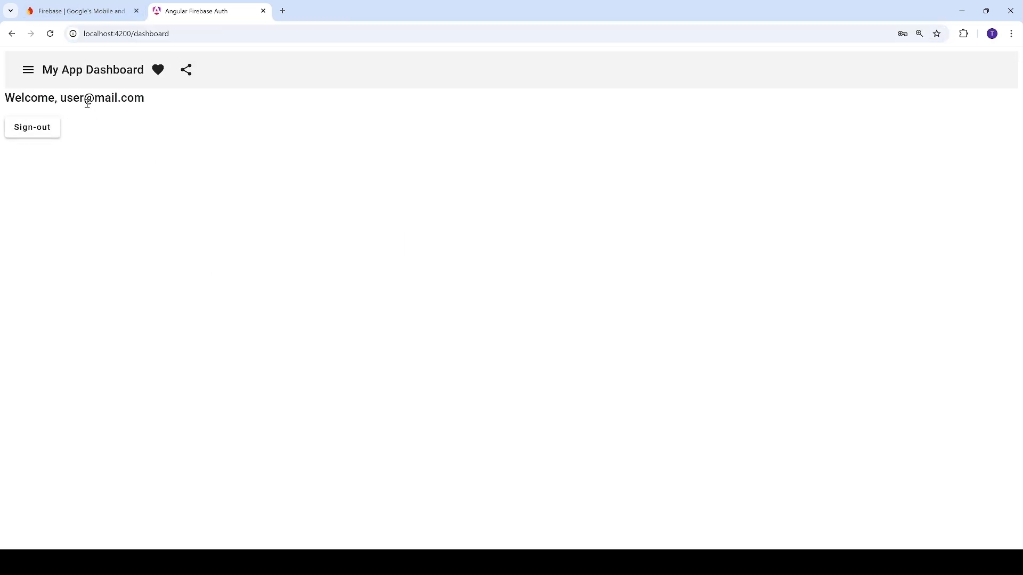
{"action": "mouse_move", "coordinate": [31, 127]}
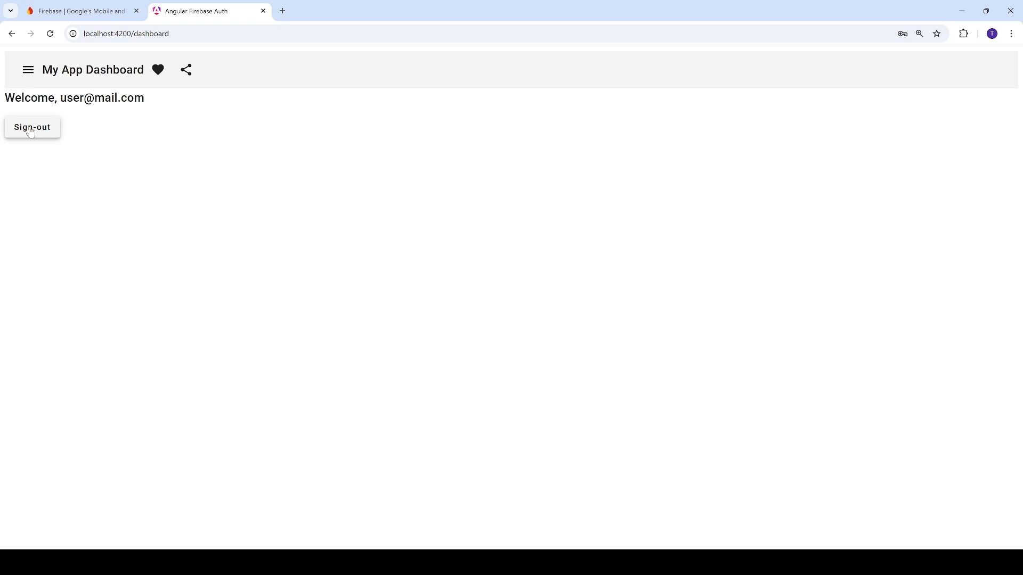
{"action": "left_click", "coordinate": [31, 127]}
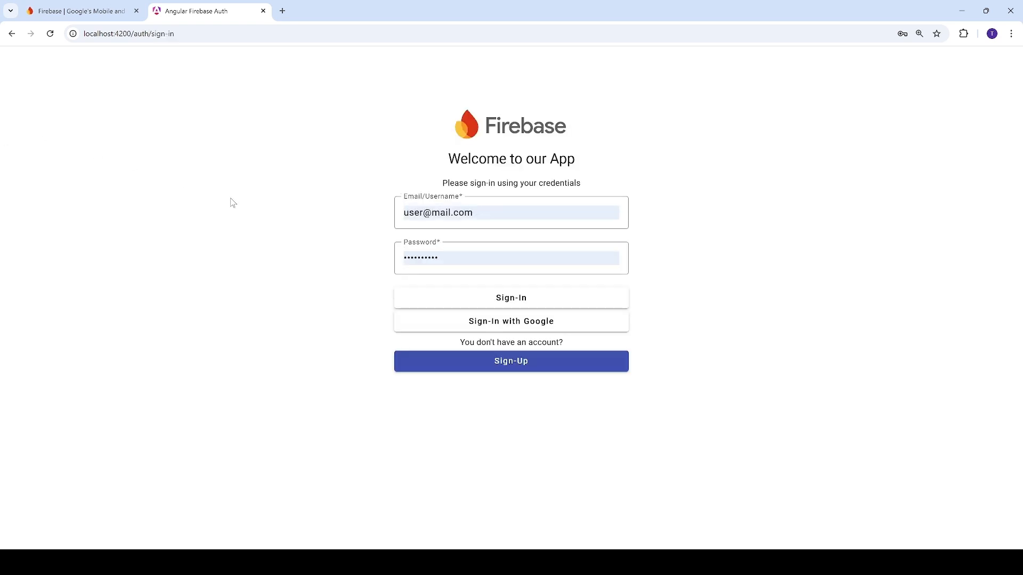
{"action": "mouse_move", "coordinate": [267, 201]}
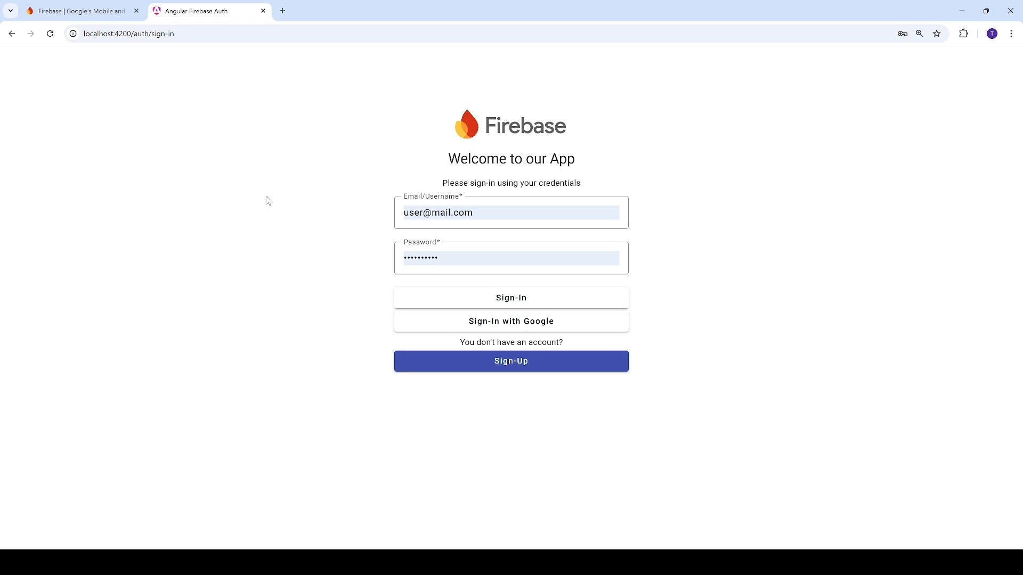
{"action": "mouse_move", "coordinate": [511, 321]}
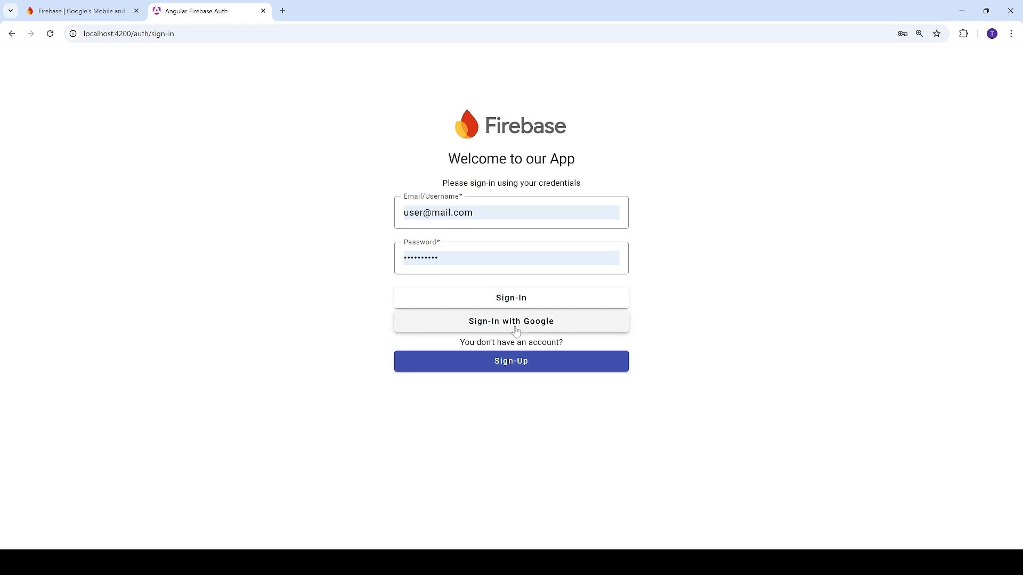
Step: Sign in with Google, select the greeted email on the dashboard, then sign out
{"action": "left_click", "coordinate": [510, 321]}
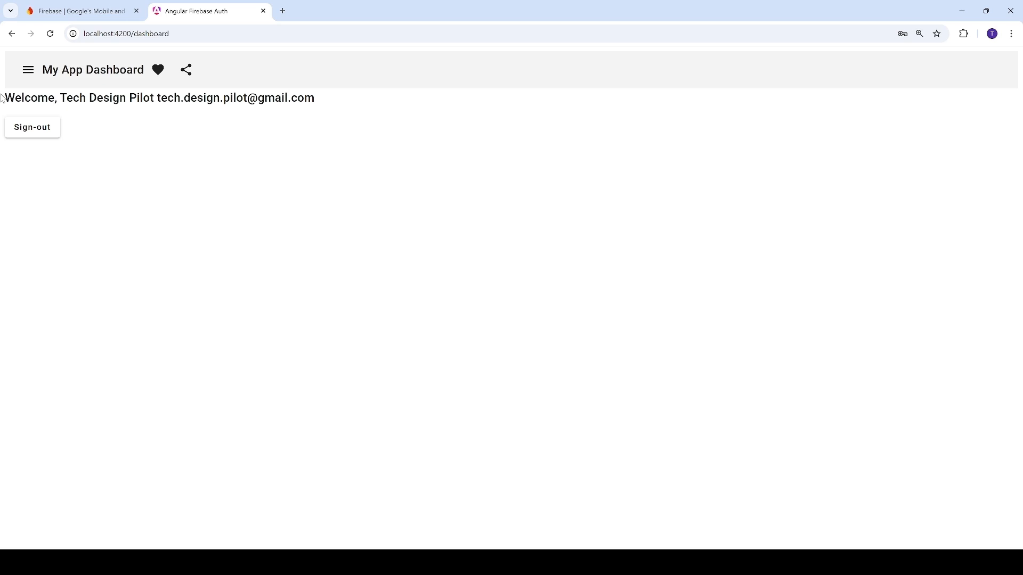
{"action": "mouse_move", "coordinate": [157, 99]}
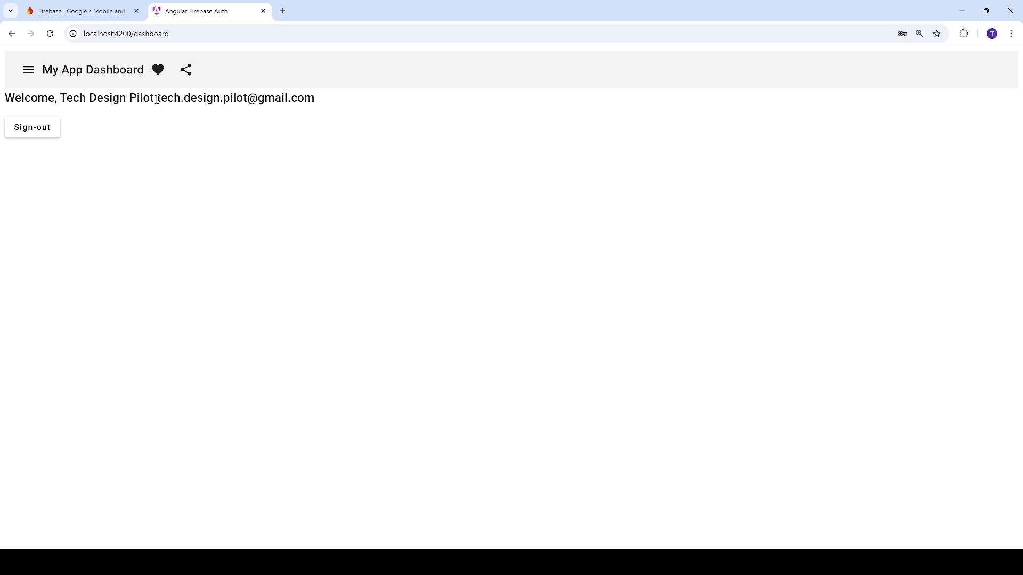
{"action": "double_click", "coordinate": [236, 98]}
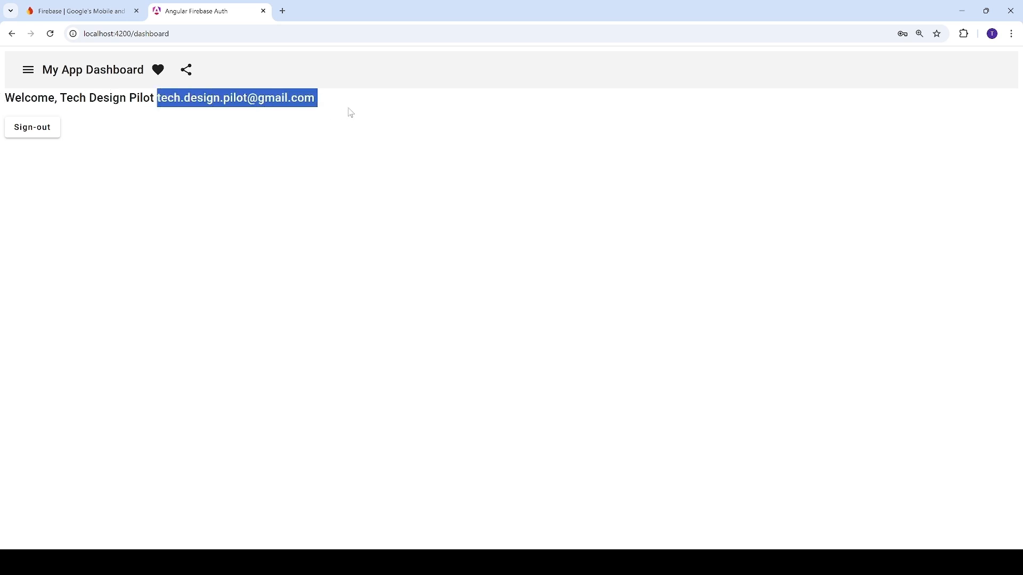
{"action": "left_click", "coordinate": [174, 118]}
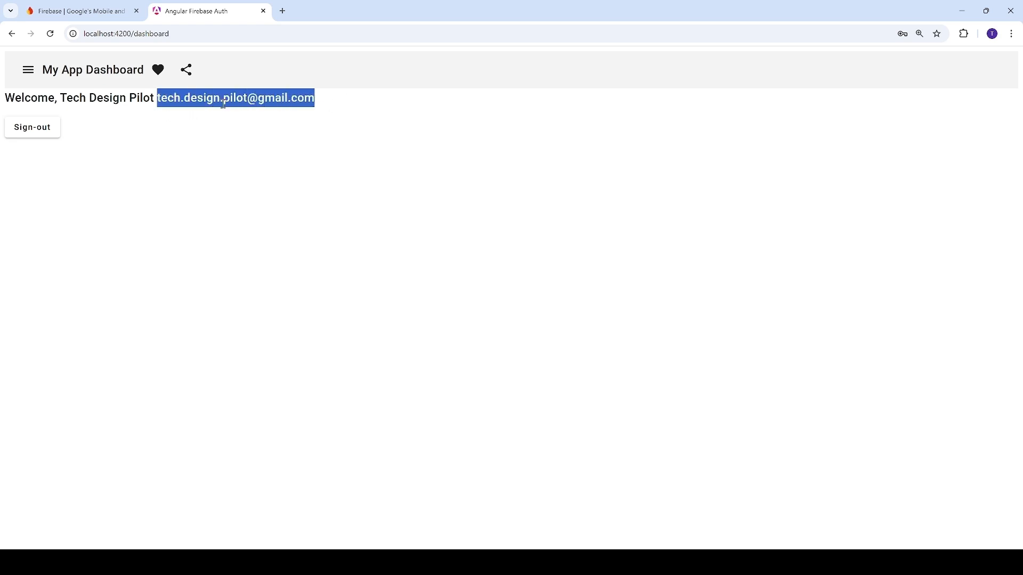
{"action": "mouse_move", "coordinate": [149, 116]}
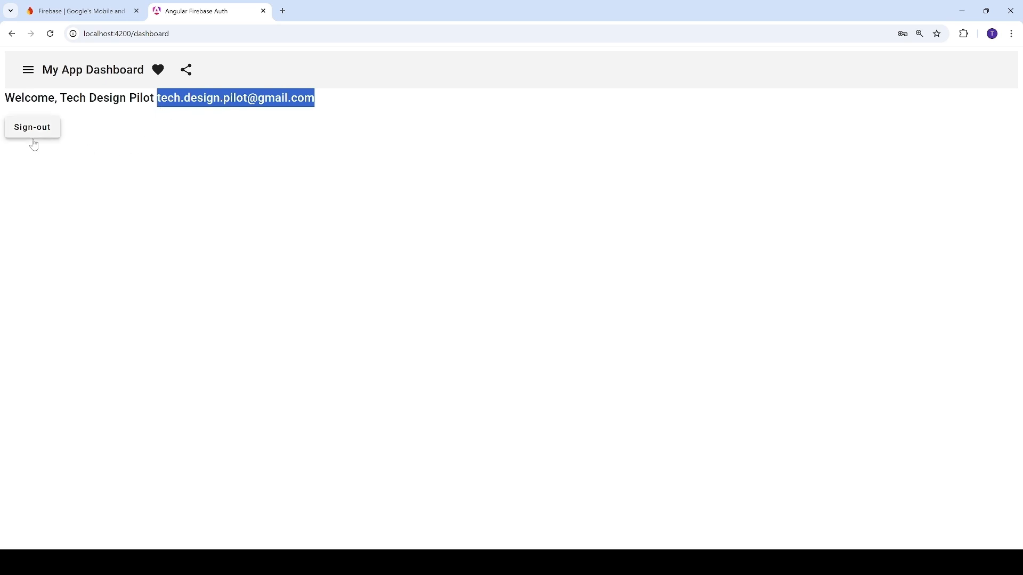
{"action": "mouse_move", "coordinate": [32, 135]}
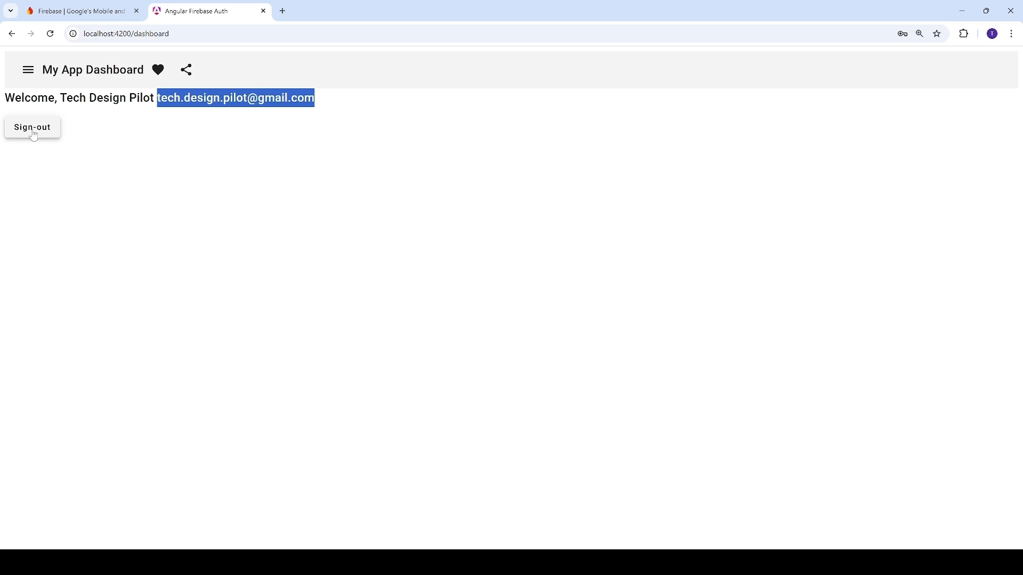
{"action": "left_click", "coordinate": [32, 127]}
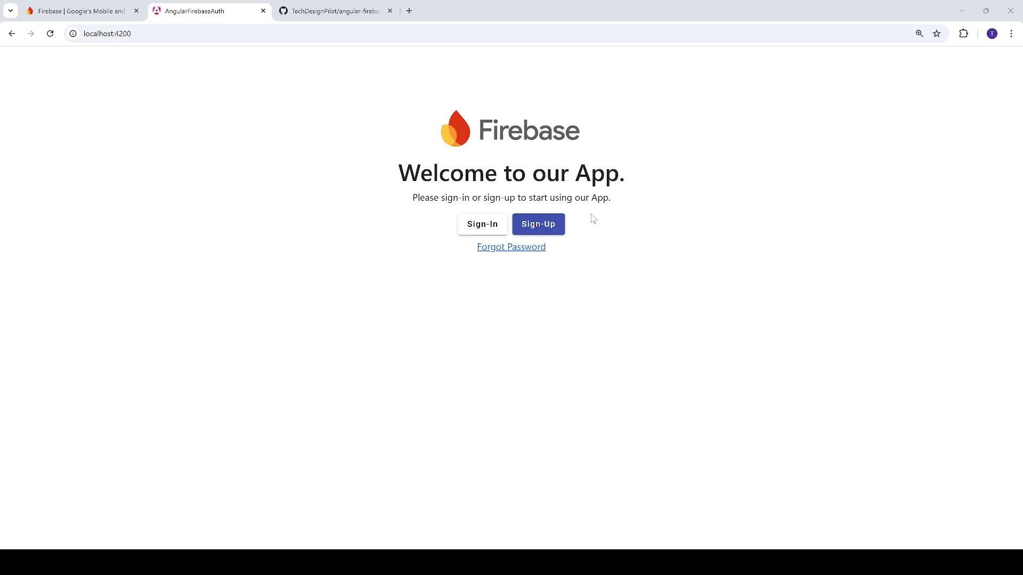
Step: Browse the GitHub repo's src/app folder for app.module.ts, then return to the localhost app
{"action": "left_click", "coordinate": [332, 11]}
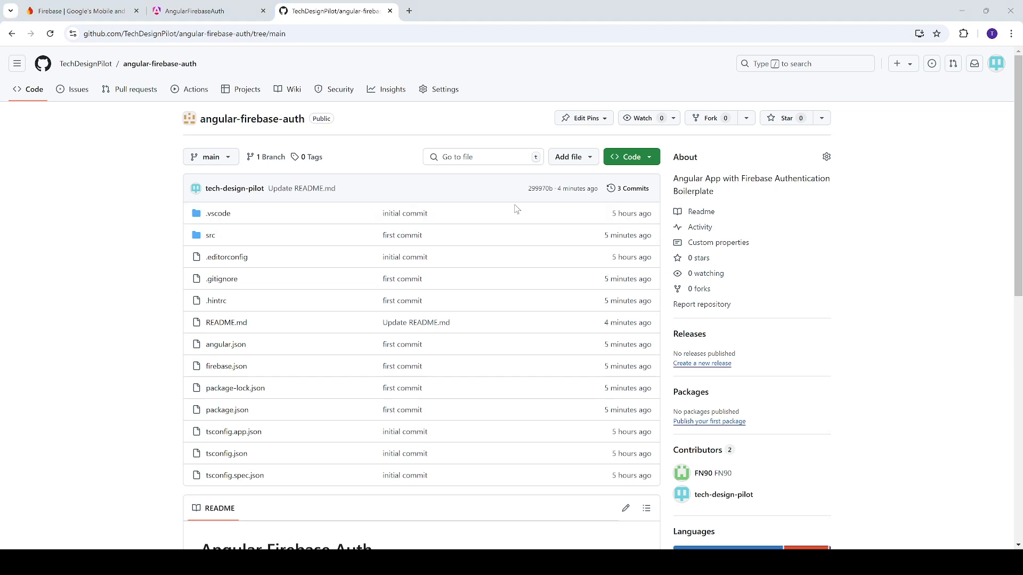
{"action": "mouse_move", "coordinate": [331, 286]}
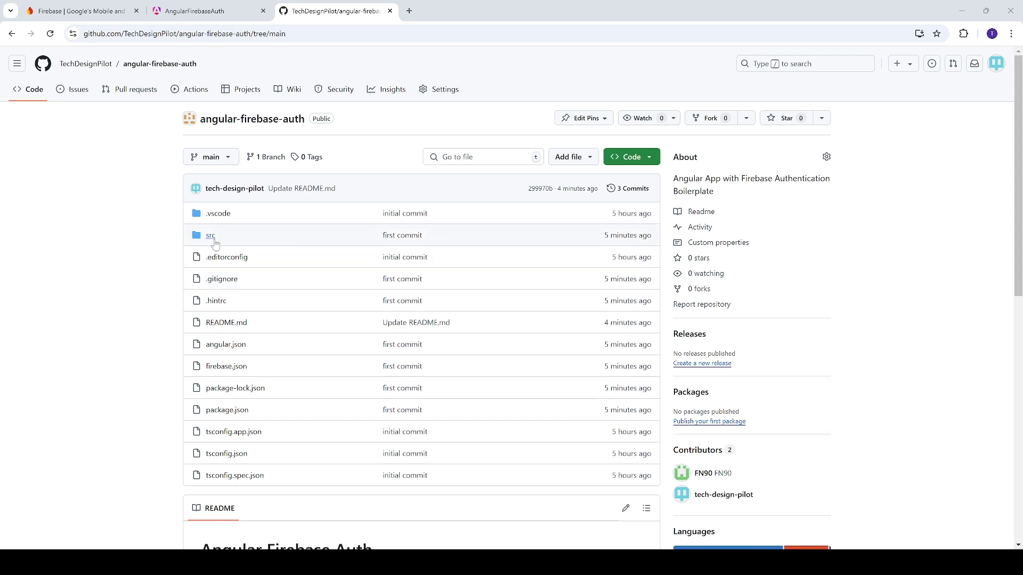
{"action": "left_click", "coordinate": [210, 235]}
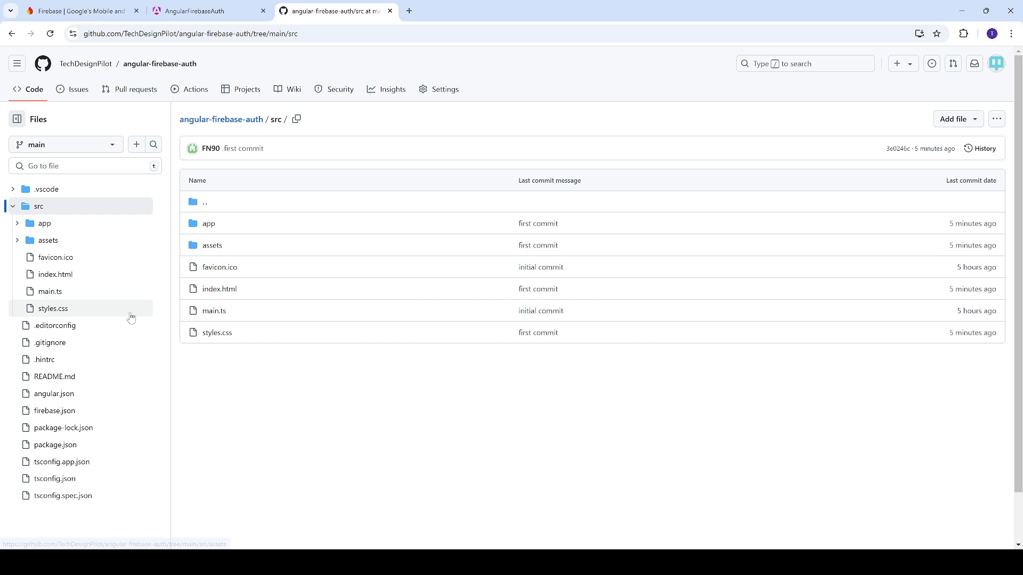
{"action": "mouse_move", "coordinate": [115, 291]}
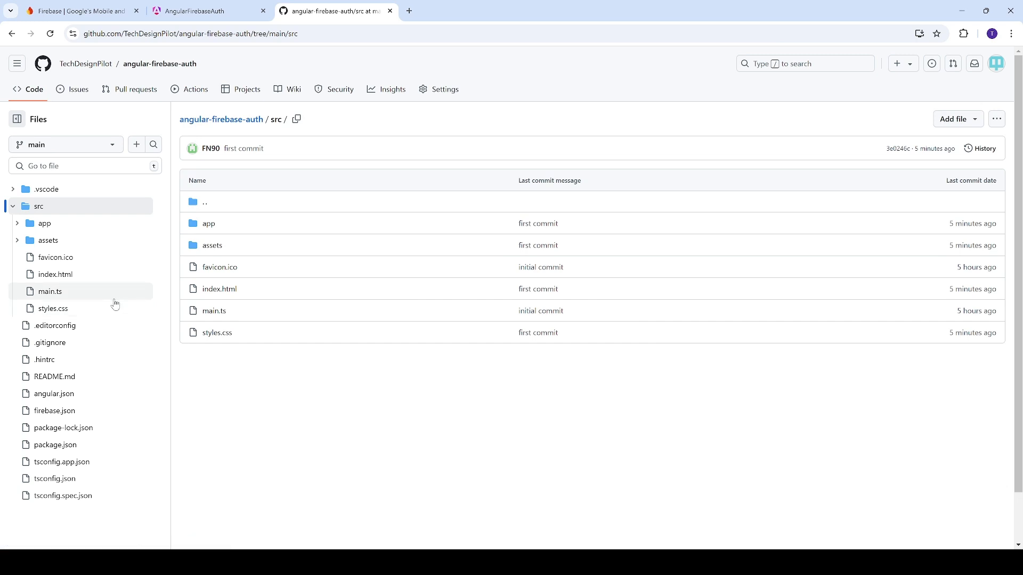
{"action": "mouse_move", "coordinate": [47, 241]}
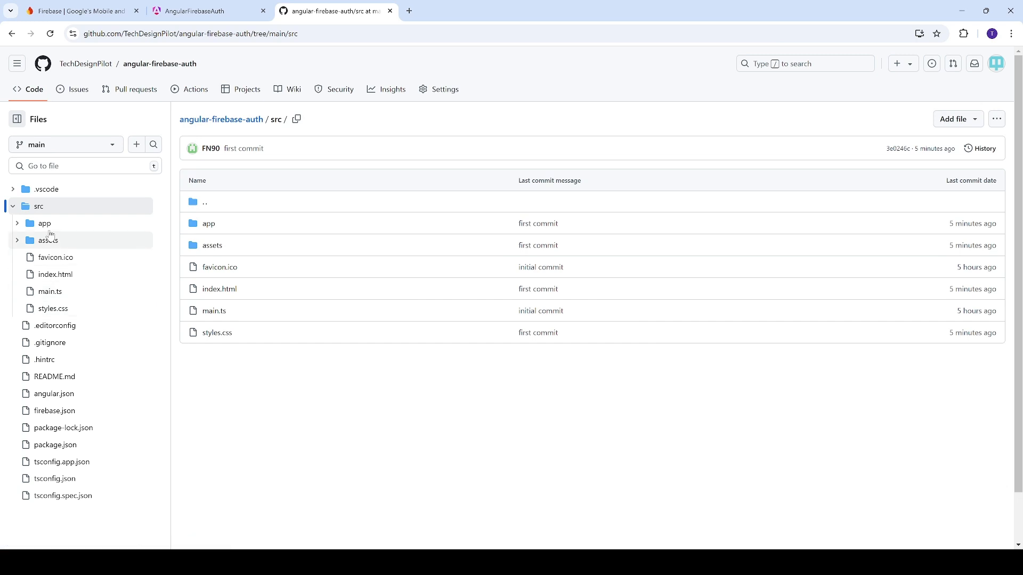
{"action": "left_click", "coordinate": [44, 222]}
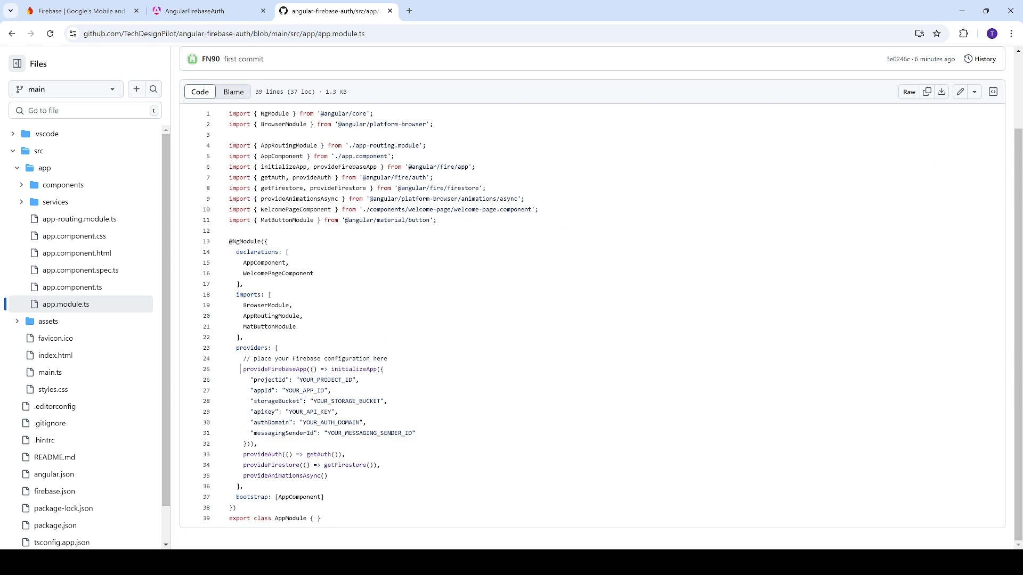
{"action": "left_click", "coordinate": [209, 11]}
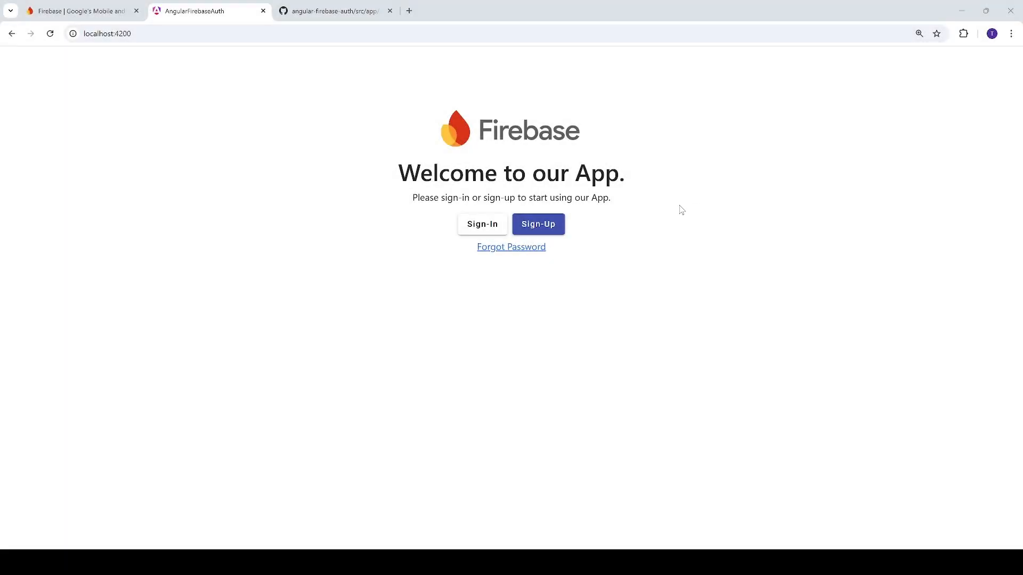